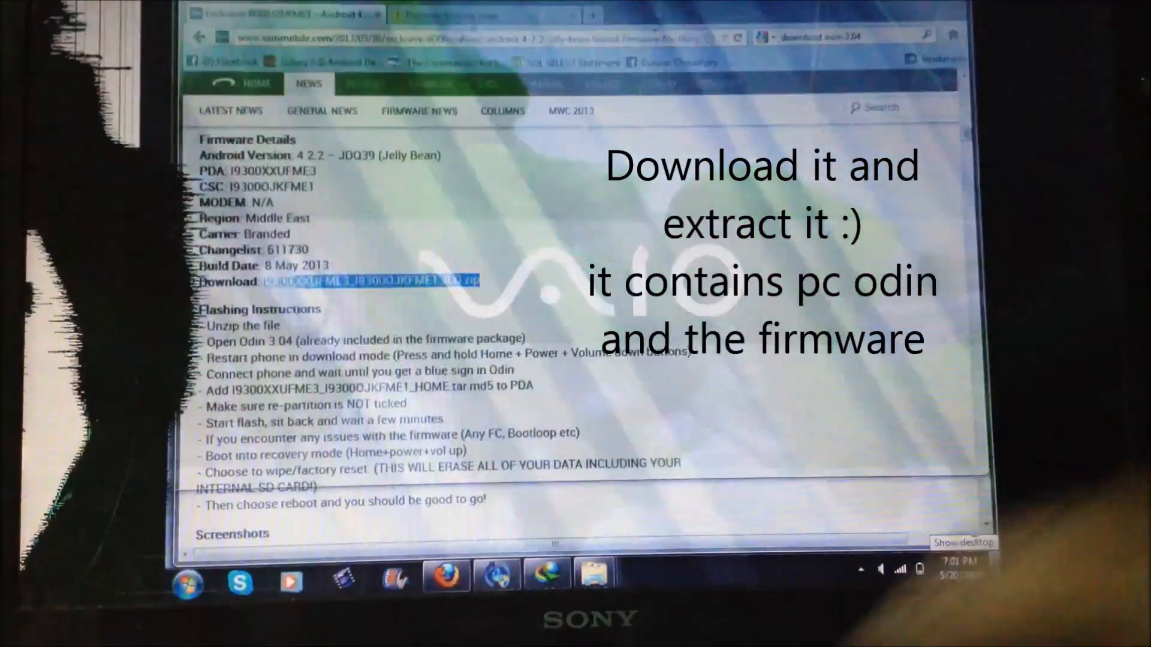
# Download the firmware package and launch Odin3 v3.04 with administrator permission.
pyautogui.click(963, 543)
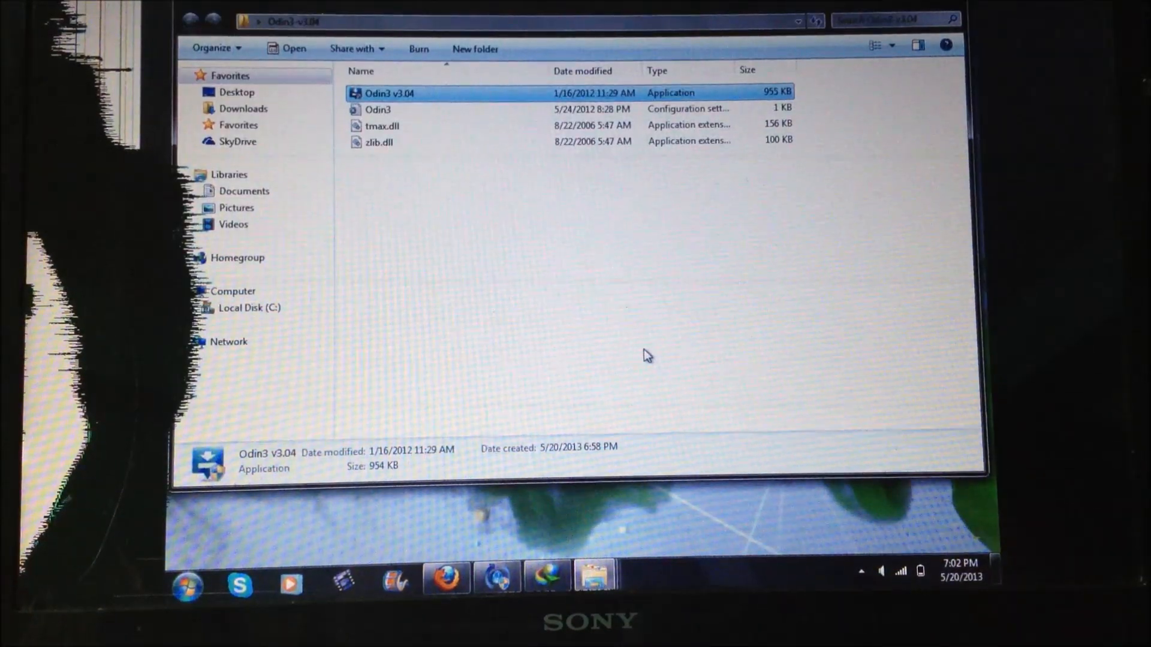
pyautogui.doubleClick(389, 92)
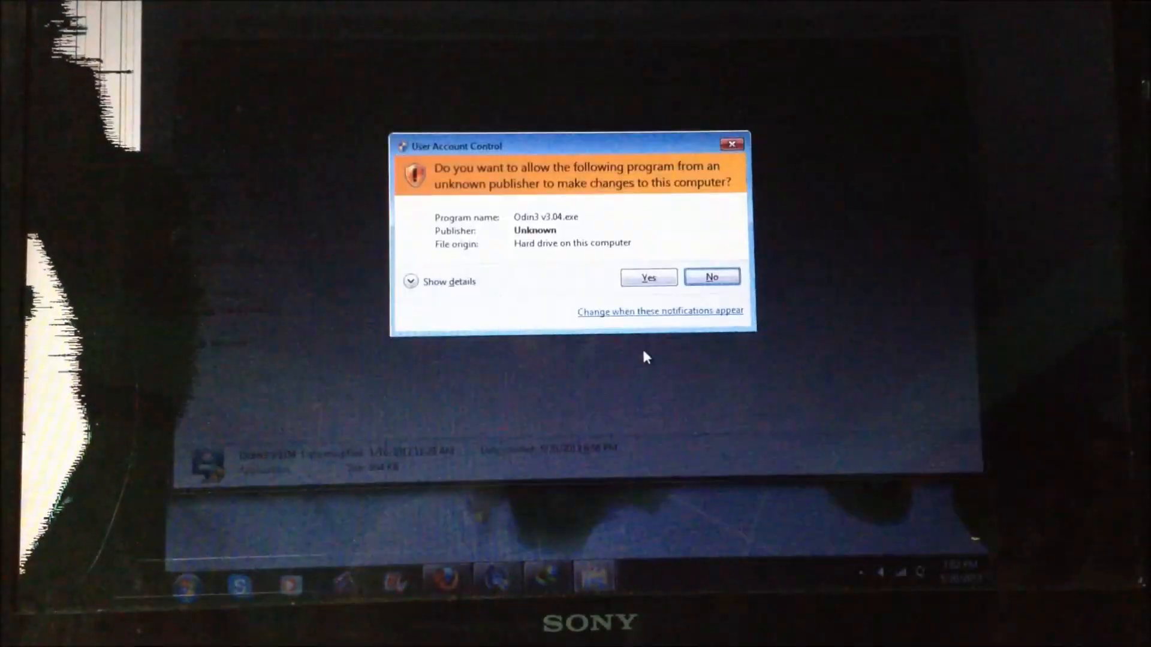
pyautogui.click(648, 277)
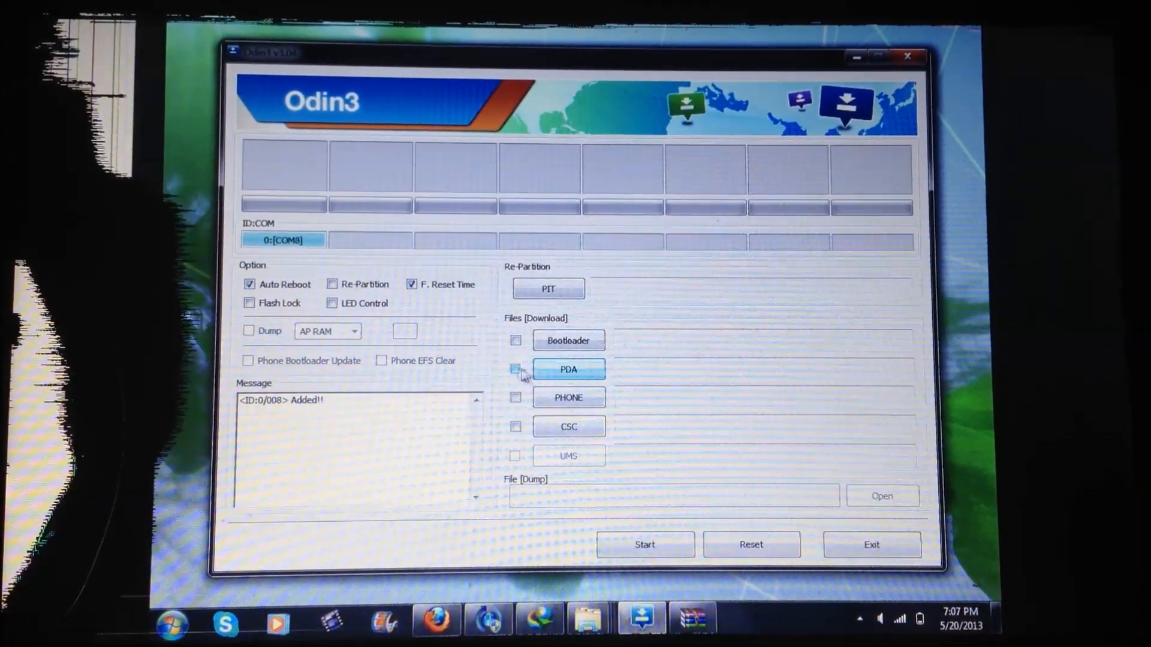
# Load the I9300XXUFME3 HOME tar.md5 from Downloads > Compressed > New folder into PDA.
pyautogui.click(569, 369)
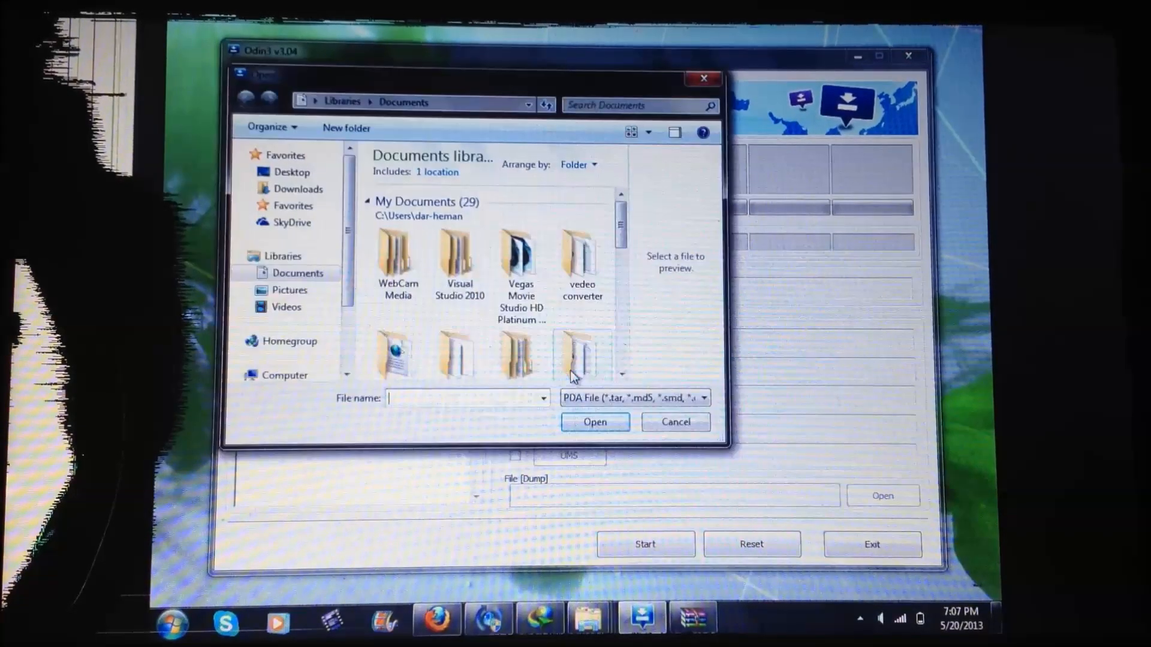
pyautogui.click(299, 187)
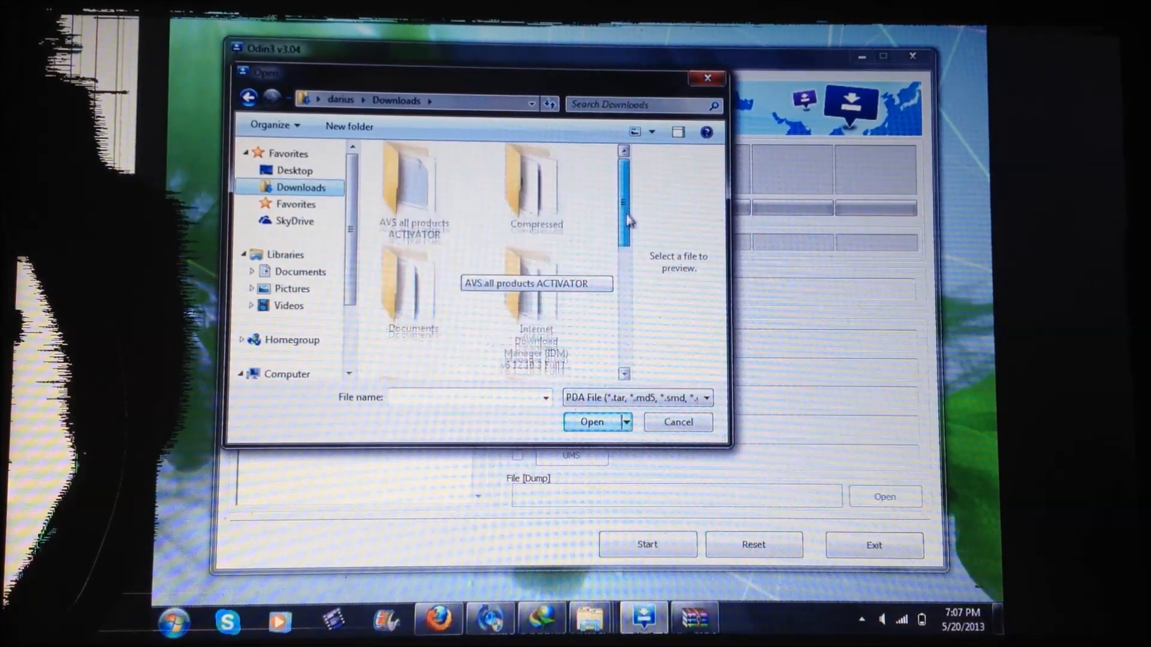
pyautogui.doubleClick(536, 187)
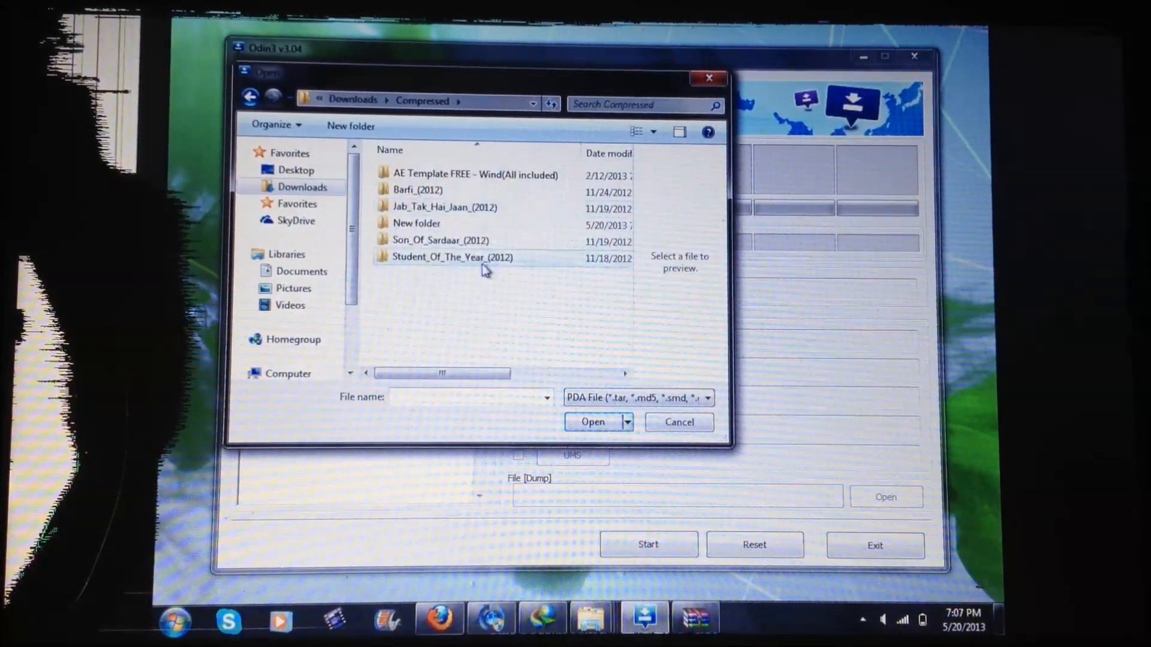
pyautogui.doubleClick(416, 223)
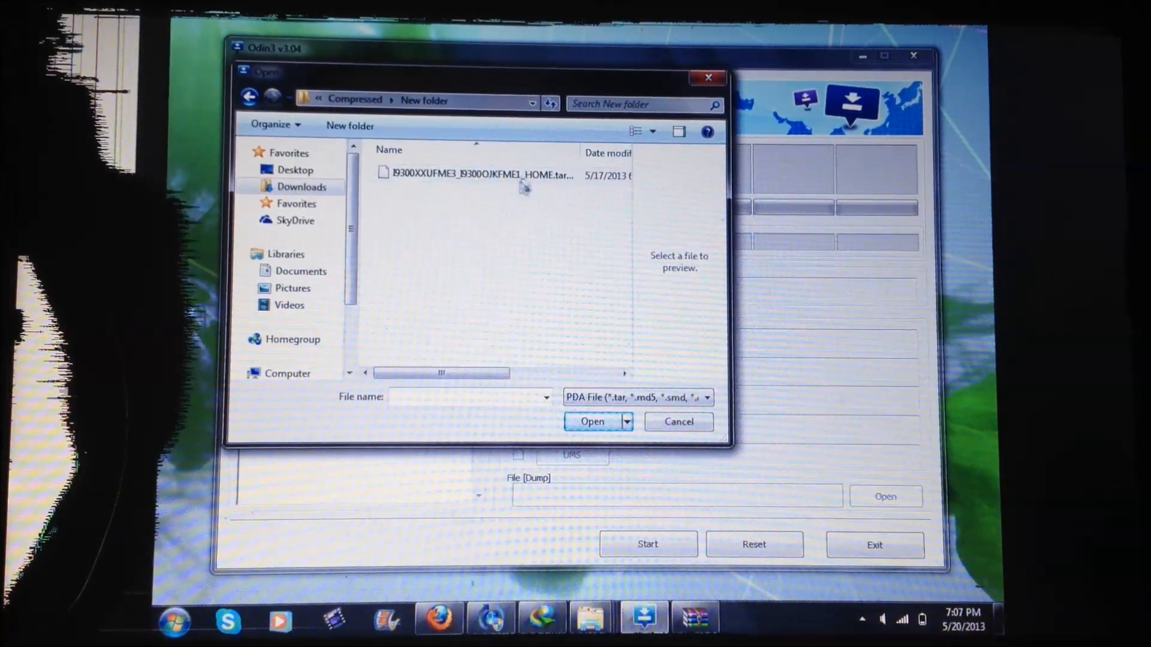
pyautogui.click(484, 176)
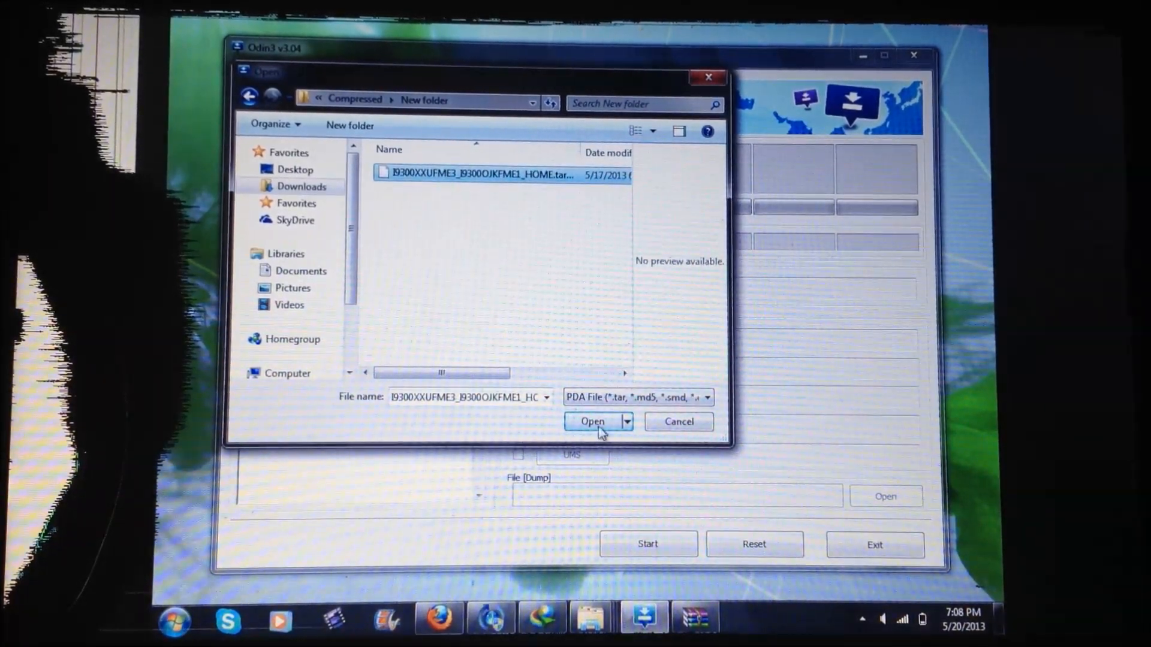
pyautogui.click(593, 421)
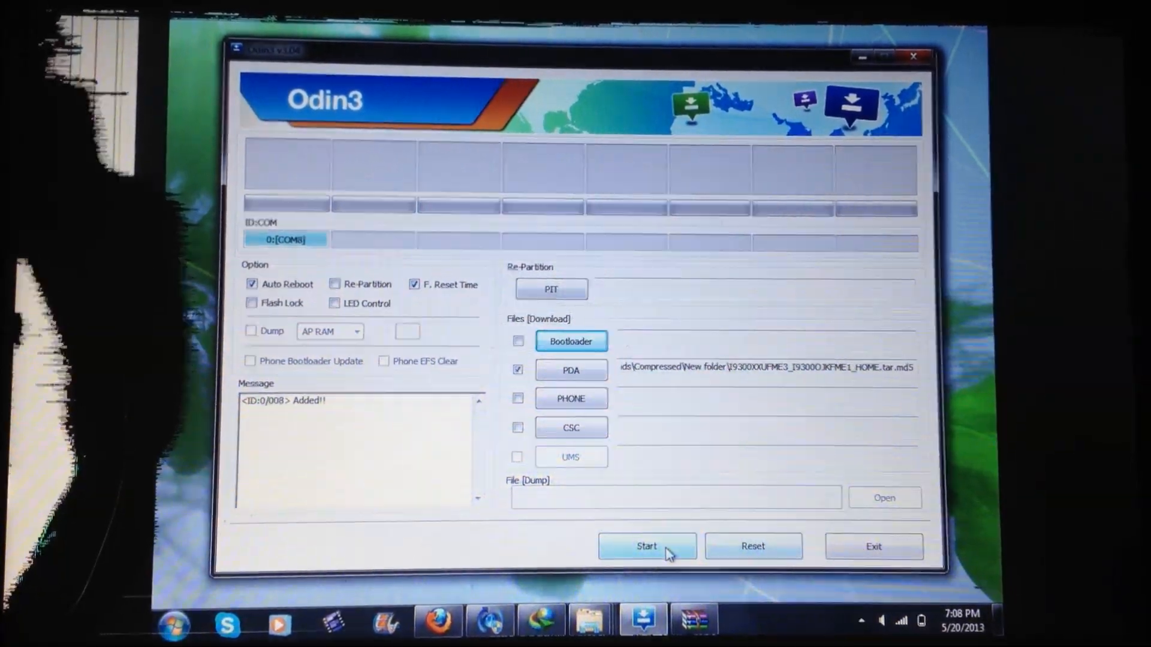
pyautogui.click(646, 546)
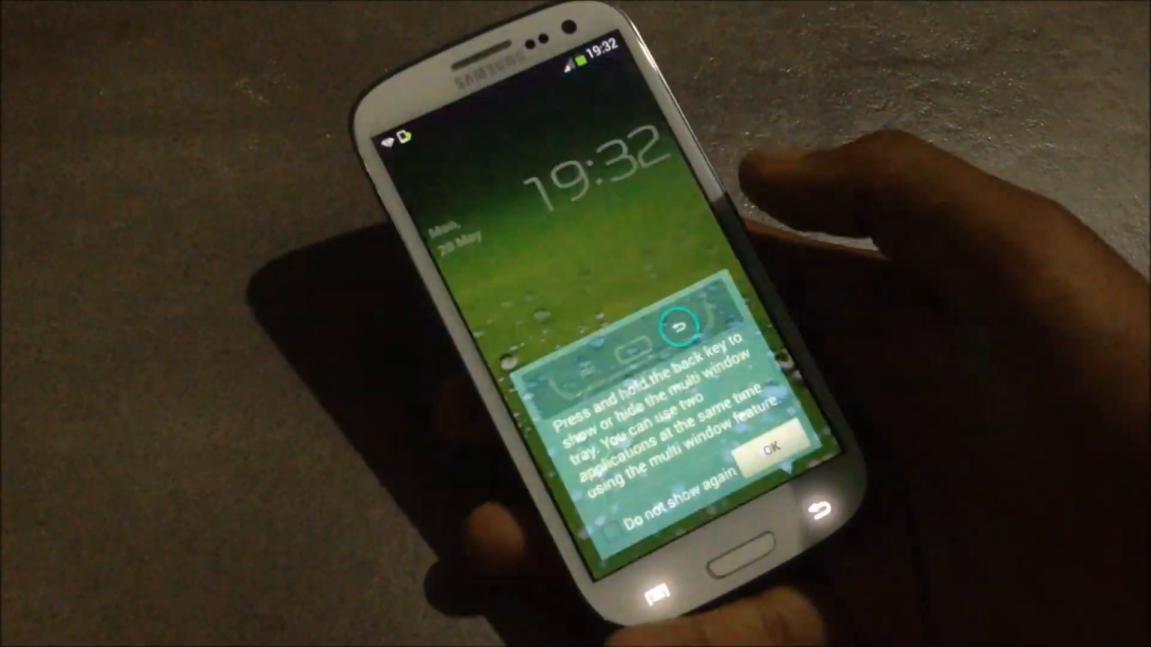
# Dismiss the multi window tip and open About device to confirm Android 4.2.2.
pyautogui.click(768, 449)
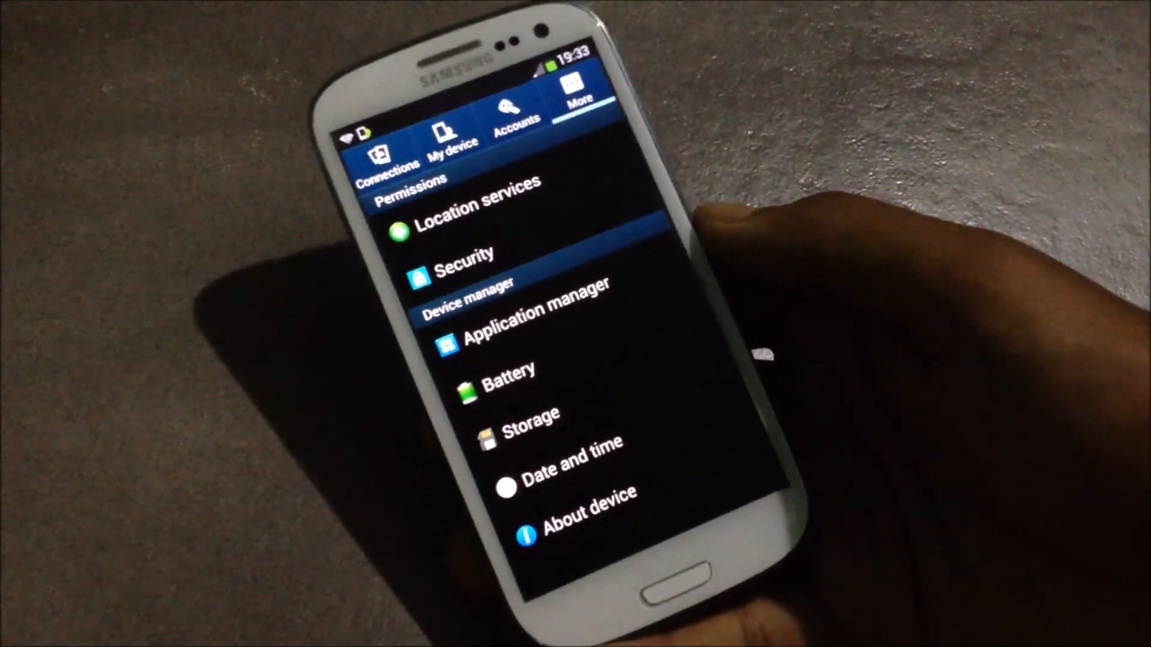
pyautogui.click(579, 507)
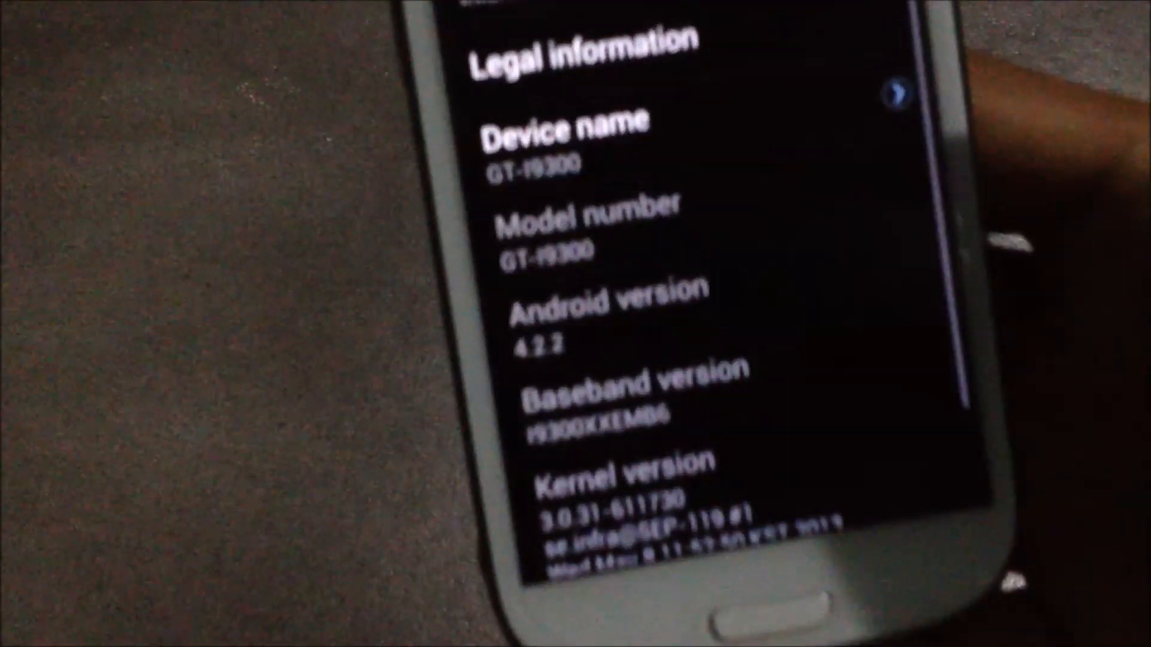